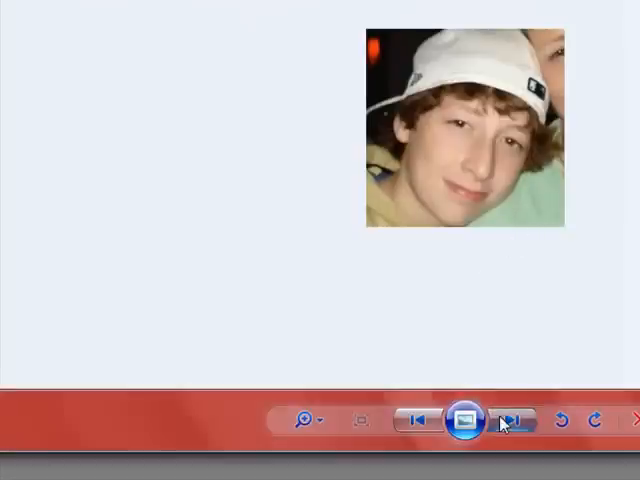
- Open the portrait Pictureforhalftonedots.jpg from the Halftone Dots folder
click(18, 11)
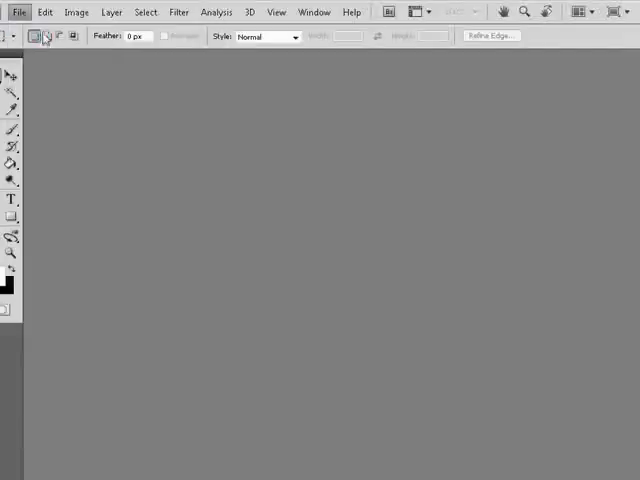
click(18, 11)
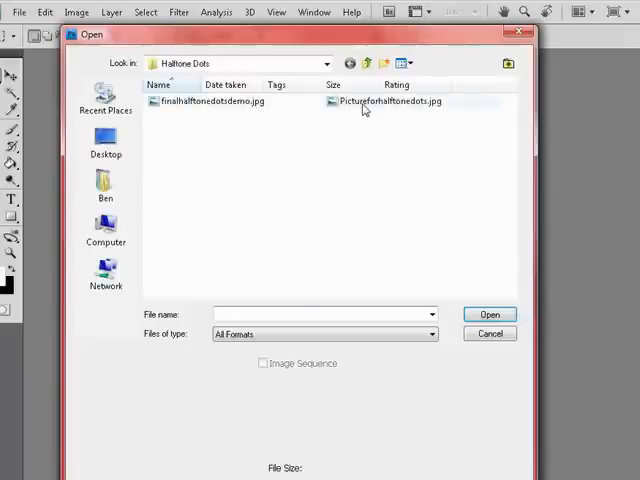
click(489, 333)
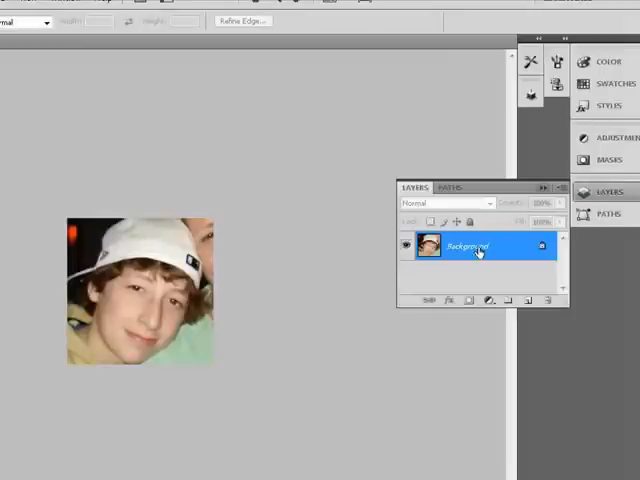
mouse_move(493, 262)
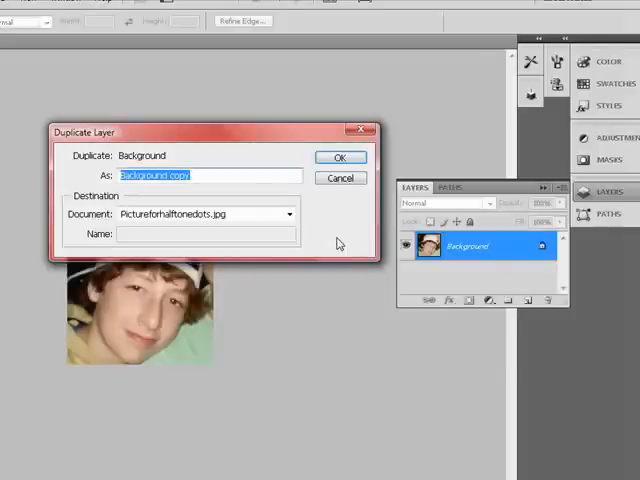
- Duplicate Background as 'original', then duplicate that as 'halftone layer'
text(ori)
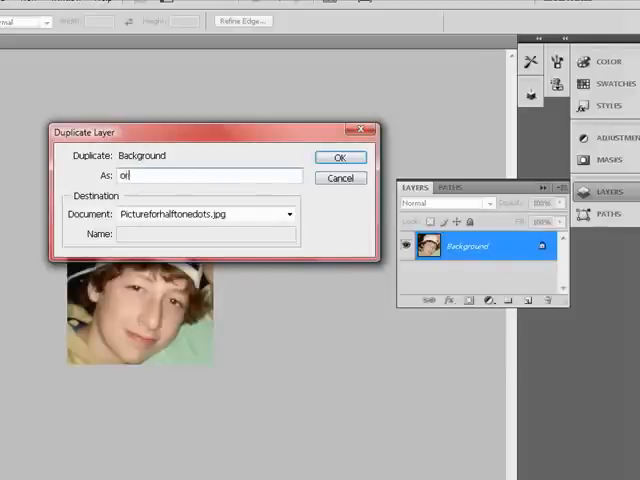
text(iginal)
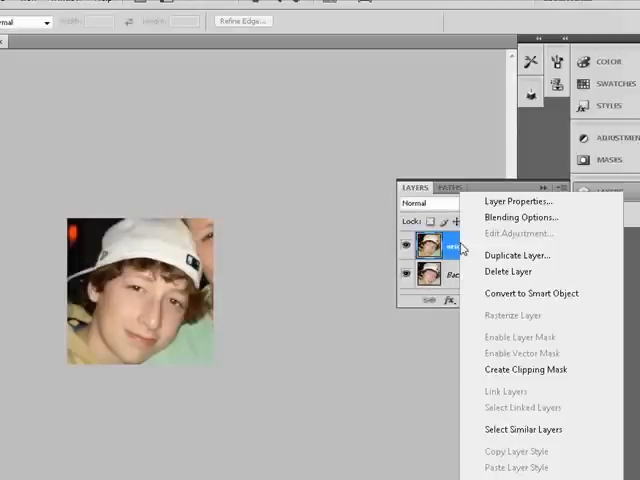
mouse_move(509, 255)
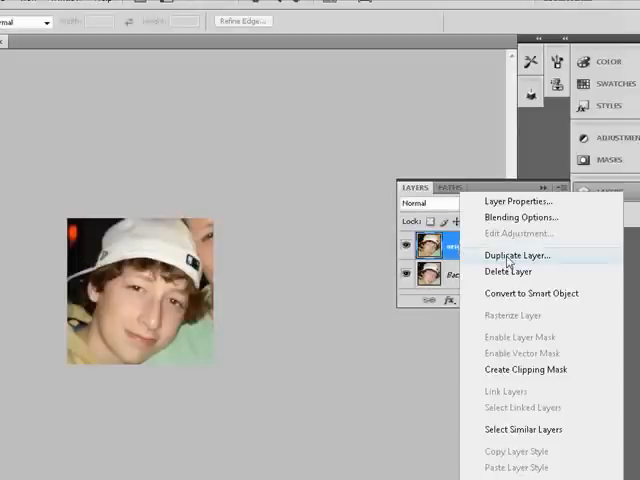
click(518, 255)
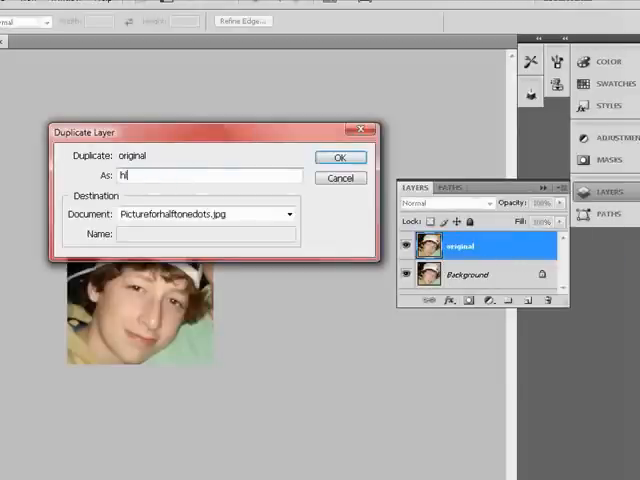
text(alftone layer)
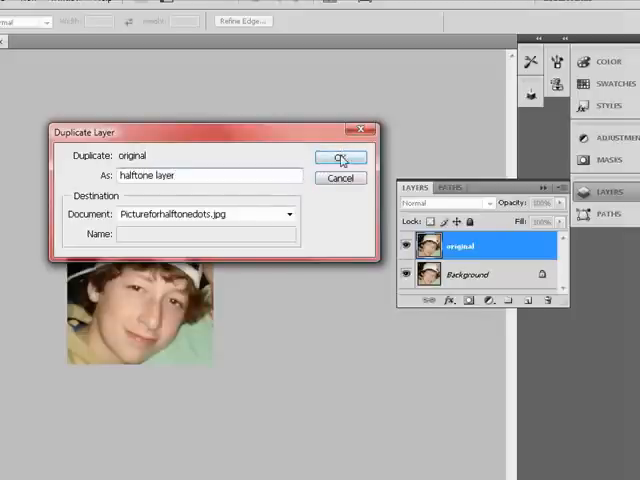
click(340, 158)
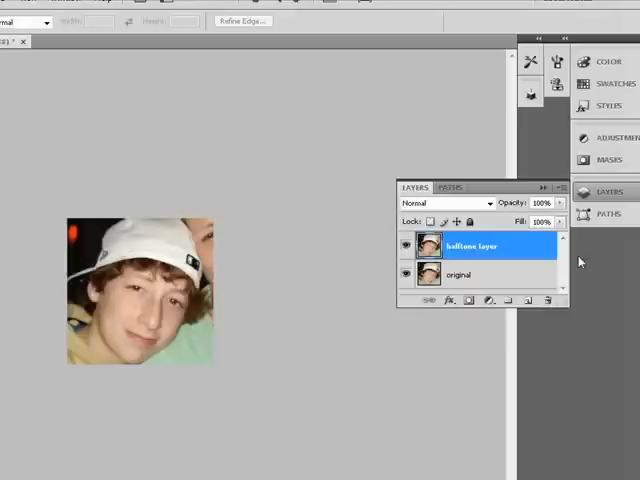
mouse_move(478, 266)
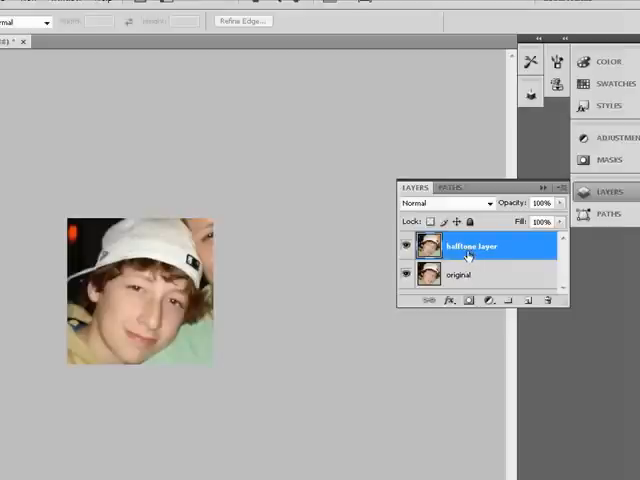
mouse_move(483, 253)
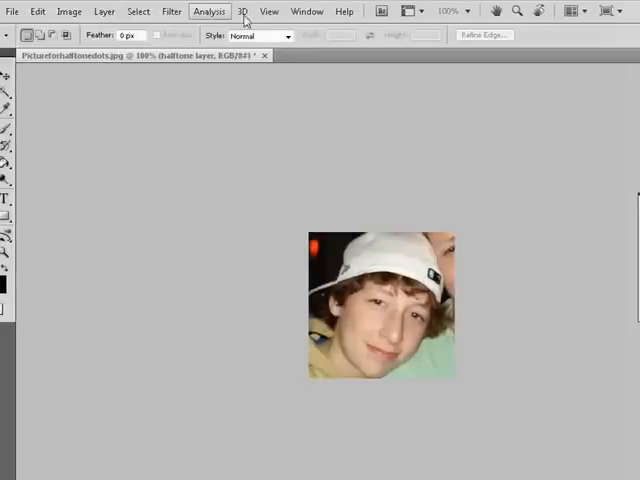
- Browse the Filter menu to the Sketch submenu's Halftone Pattern entry
click(307, 11)
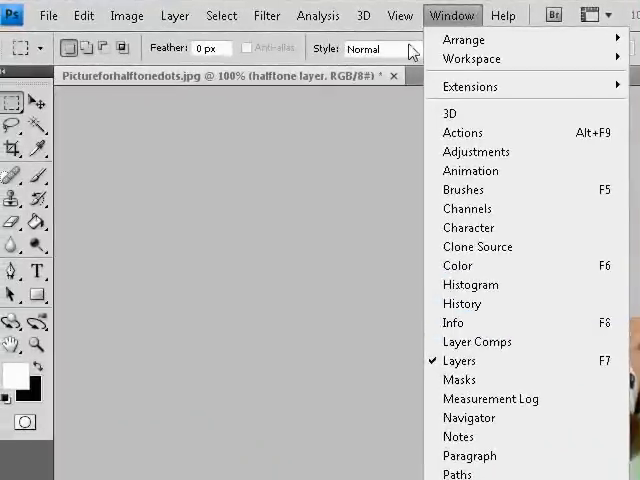
click(267, 15)
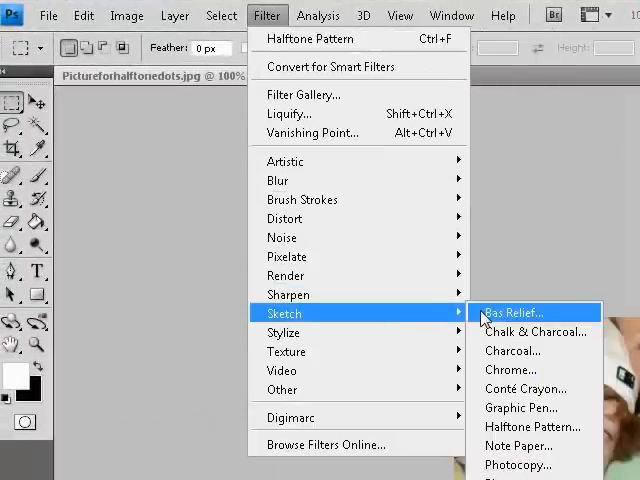
mouse_move(498, 405)
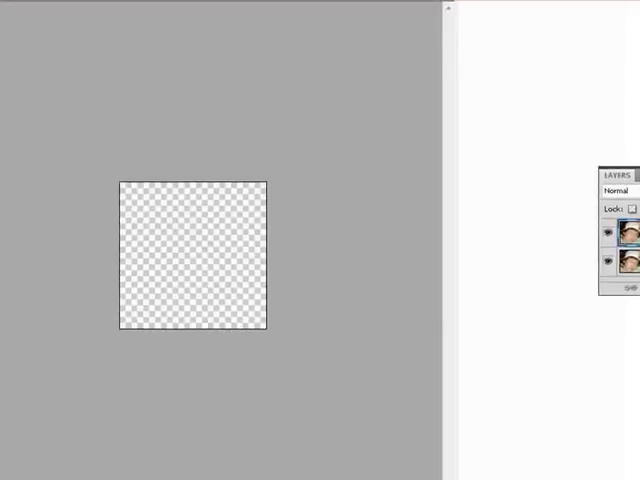
- Apply Halftone Pattern with Size 1, Contrast 5 and Dot pattern type
click(457, 198)
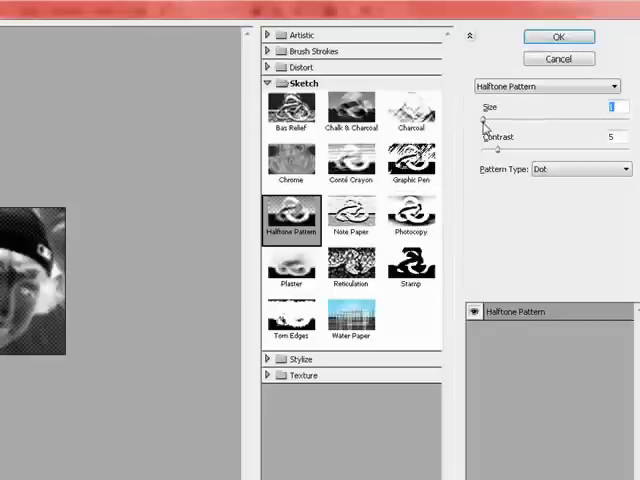
mouse_move(483, 127)
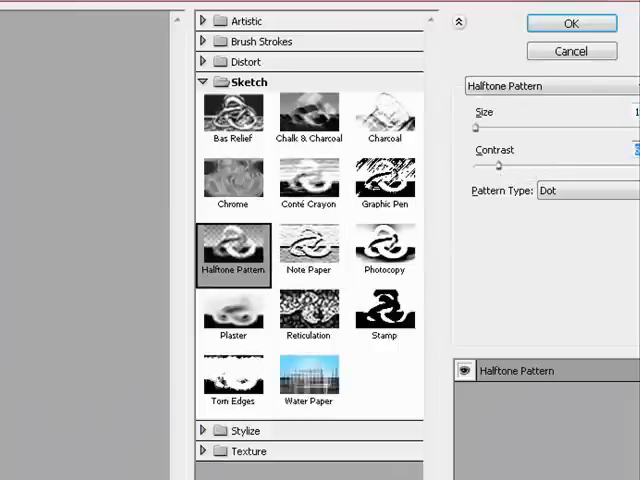
mouse_move(571, 23)
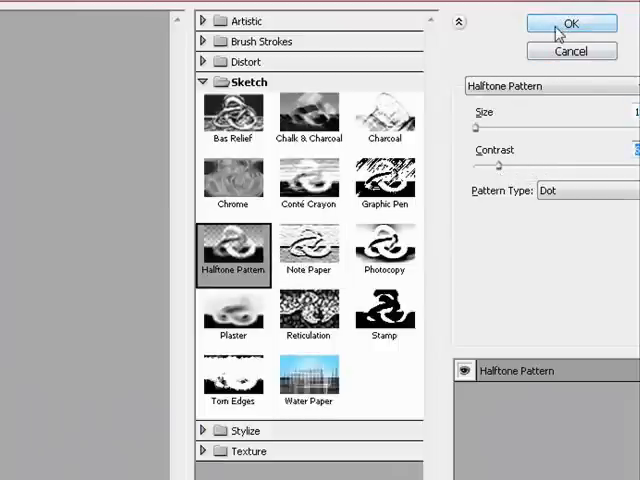
click(571, 23)
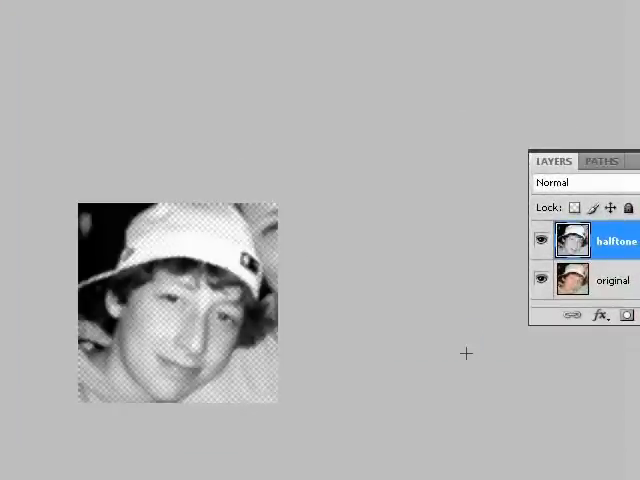
mouse_move(173, 333)
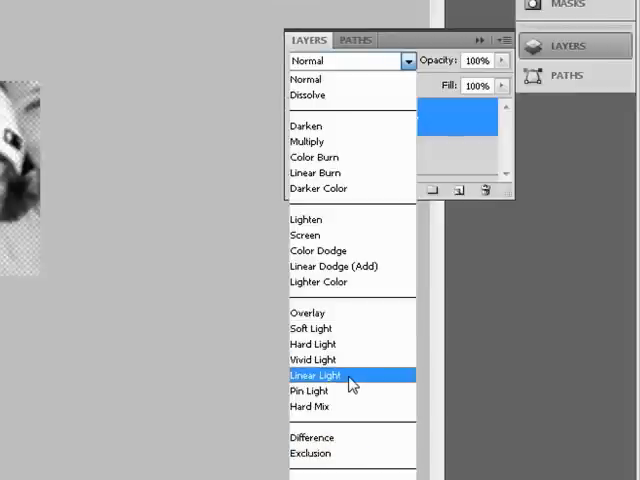
- Change the halftone layer's blend mode from Normal to Linear Light
click(315, 375)
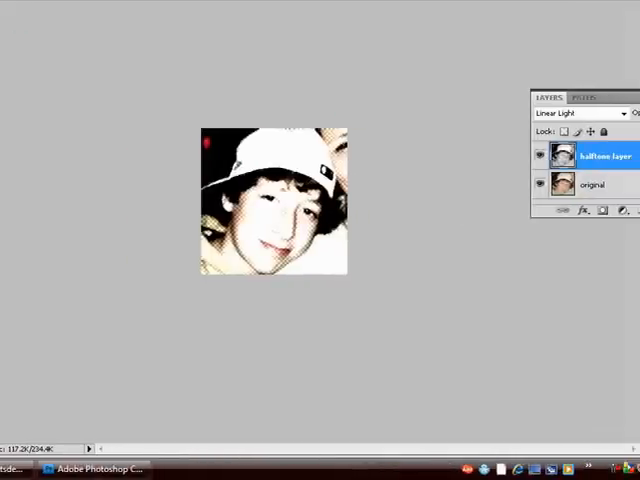
mouse_move(283, 219)
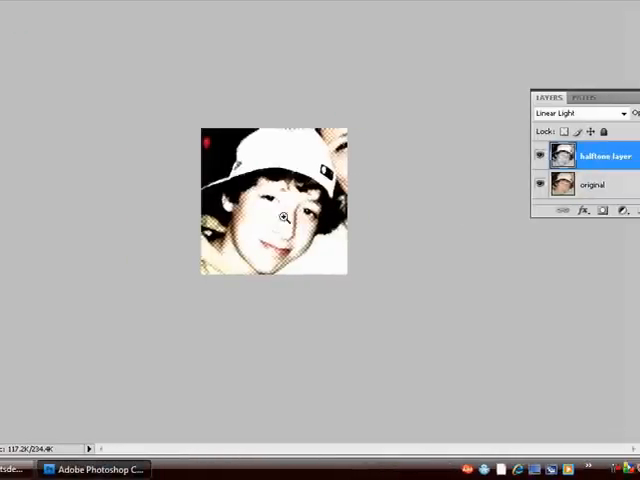